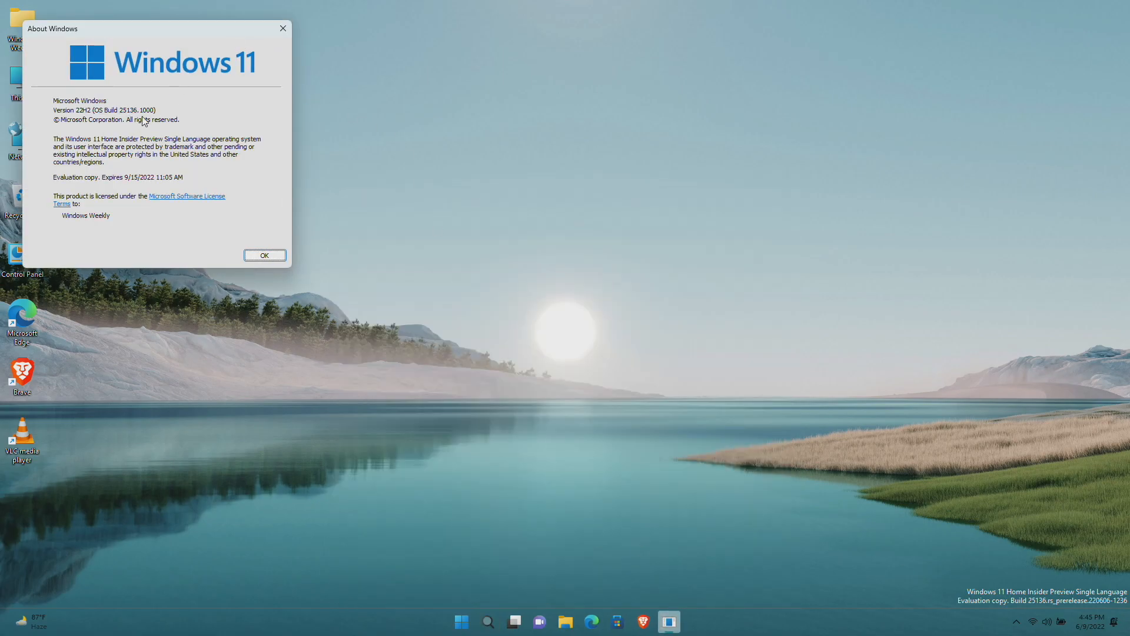
# Dismiss the About Windows box confirming build 25136
pyautogui.click(264, 254)
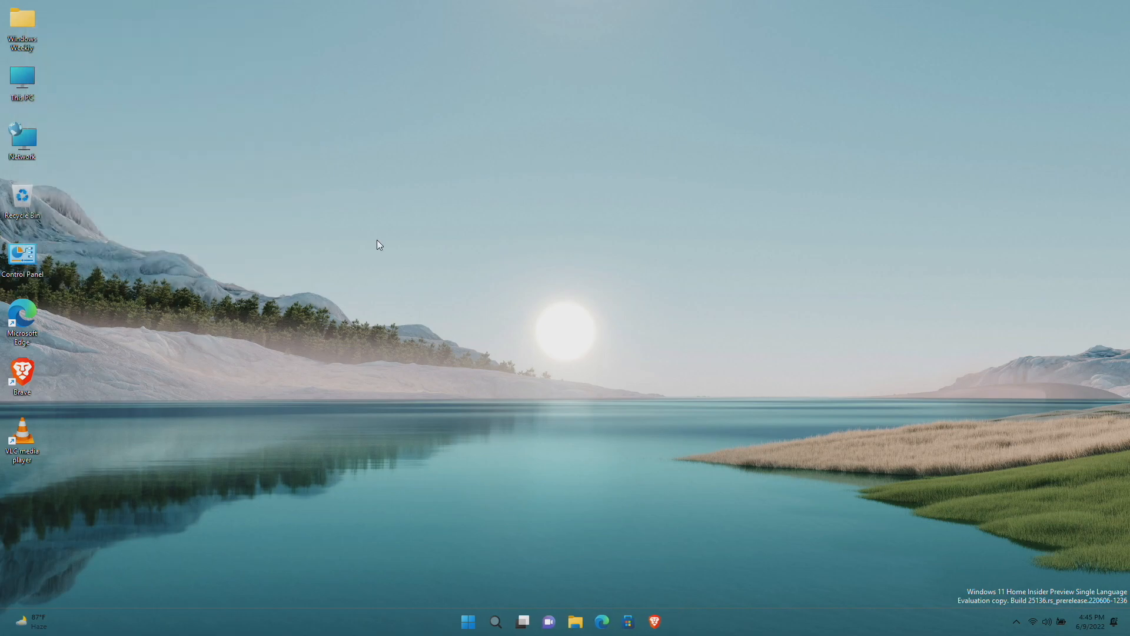
pyautogui.click(578, 621)
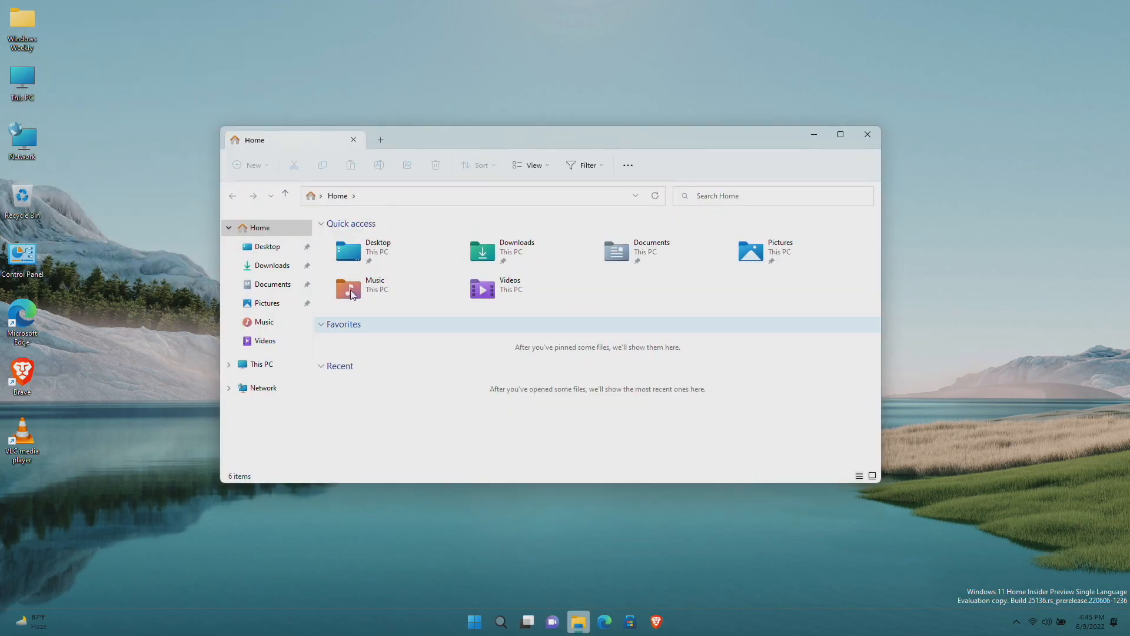
pyautogui.moveTo(389, 138)
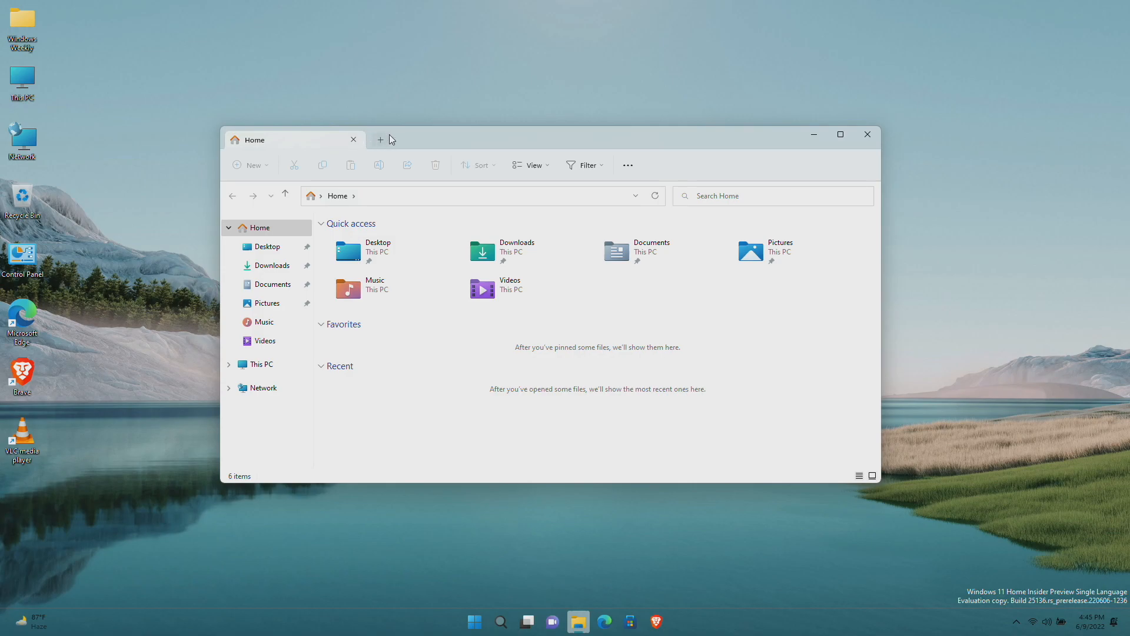
pyautogui.click(380, 139)
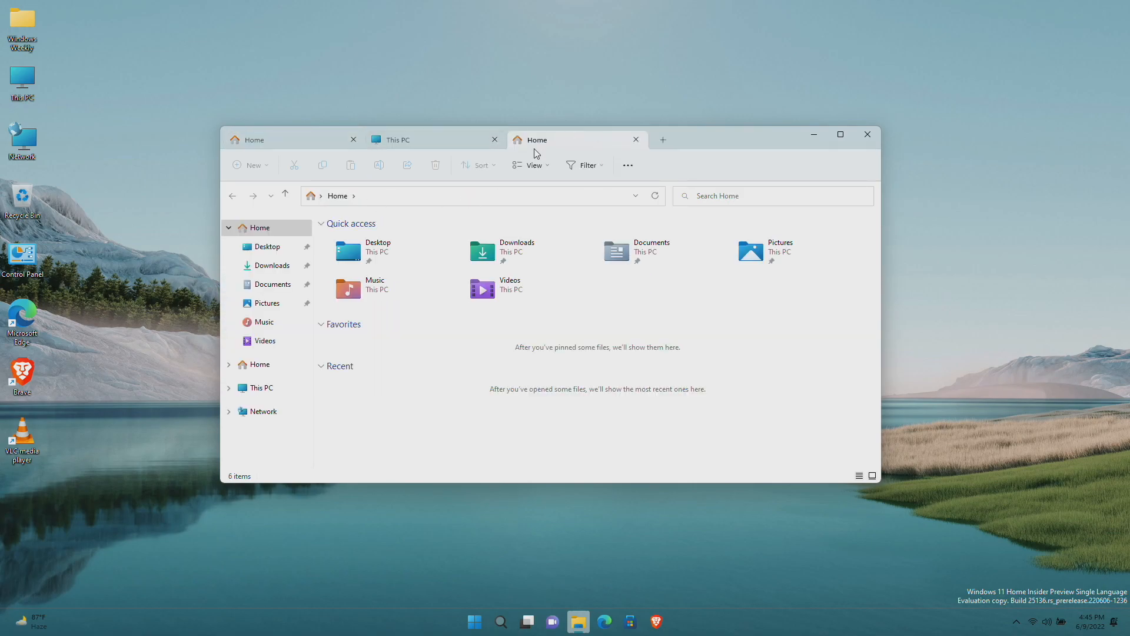
pyautogui.moveTo(856, 134)
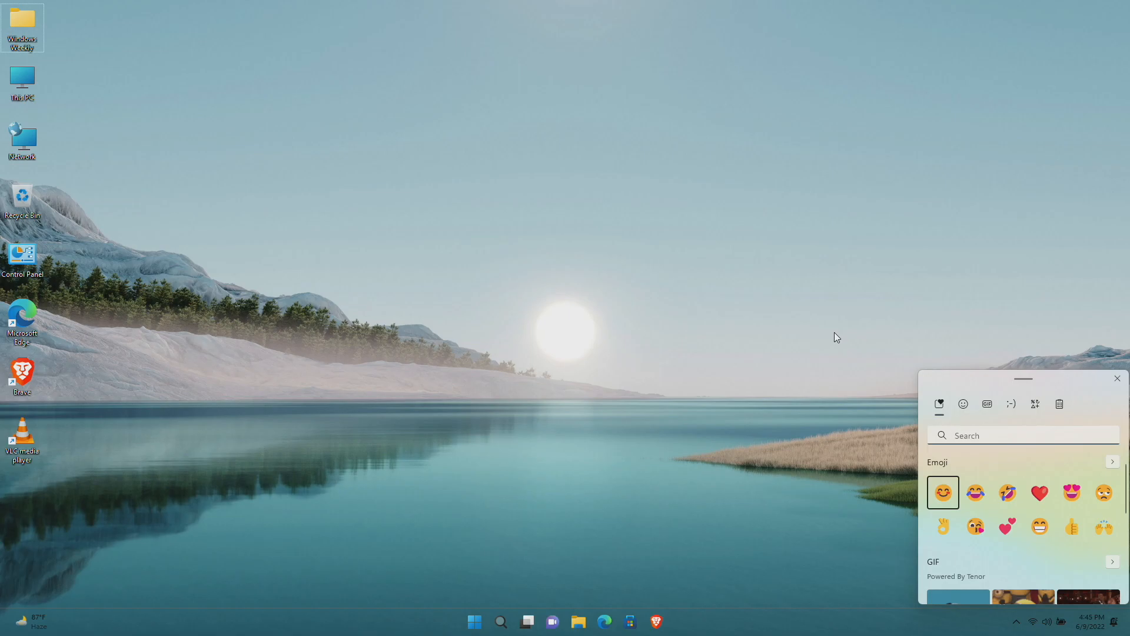
pyautogui.moveTo(1046, 507)
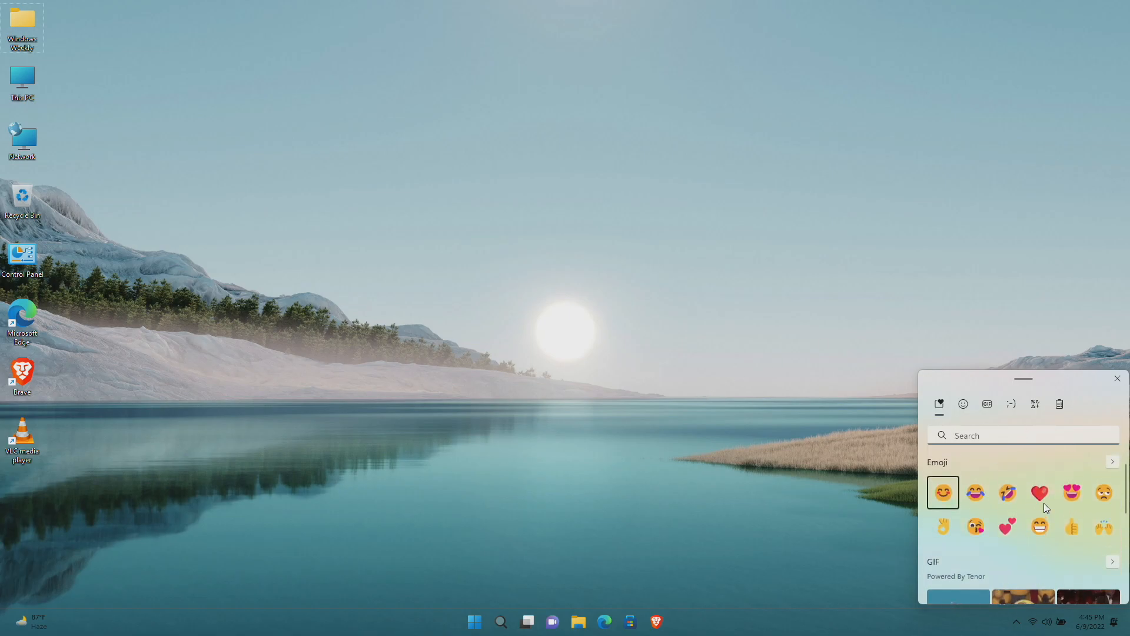
pyautogui.click(1117, 378)
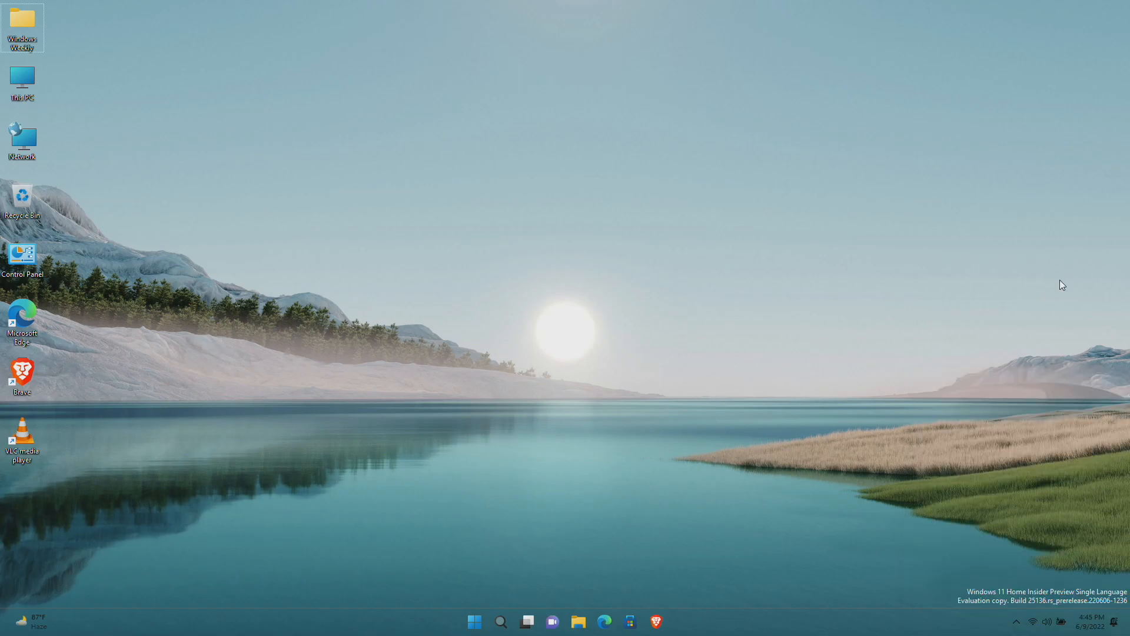
pyautogui.moveTo(998, 369)
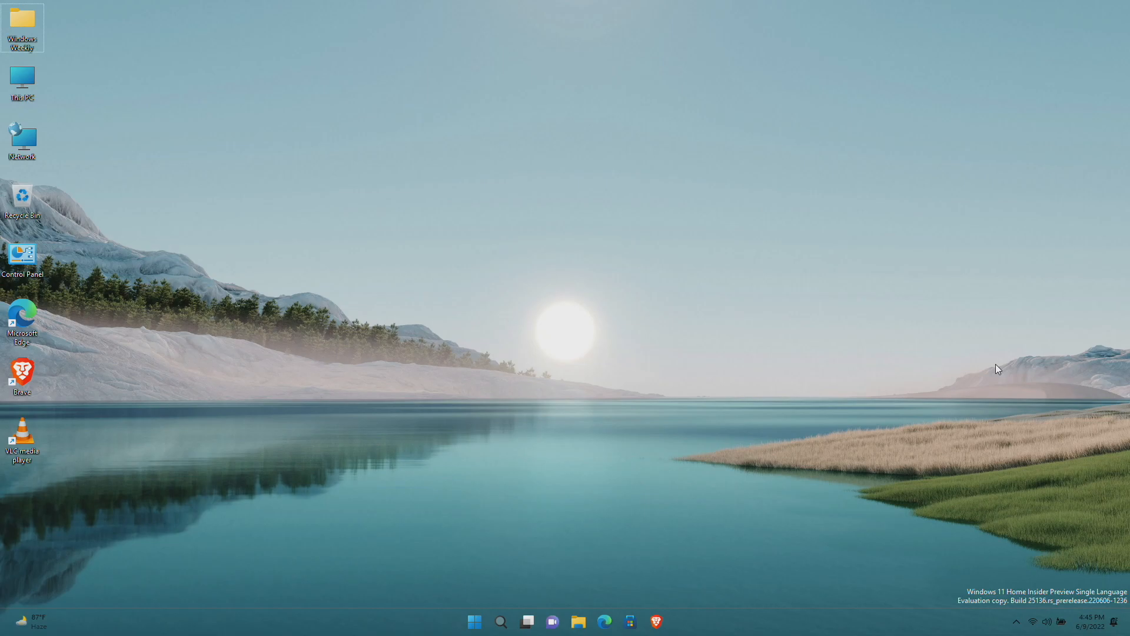
pyautogui.moveTo(812, 425)
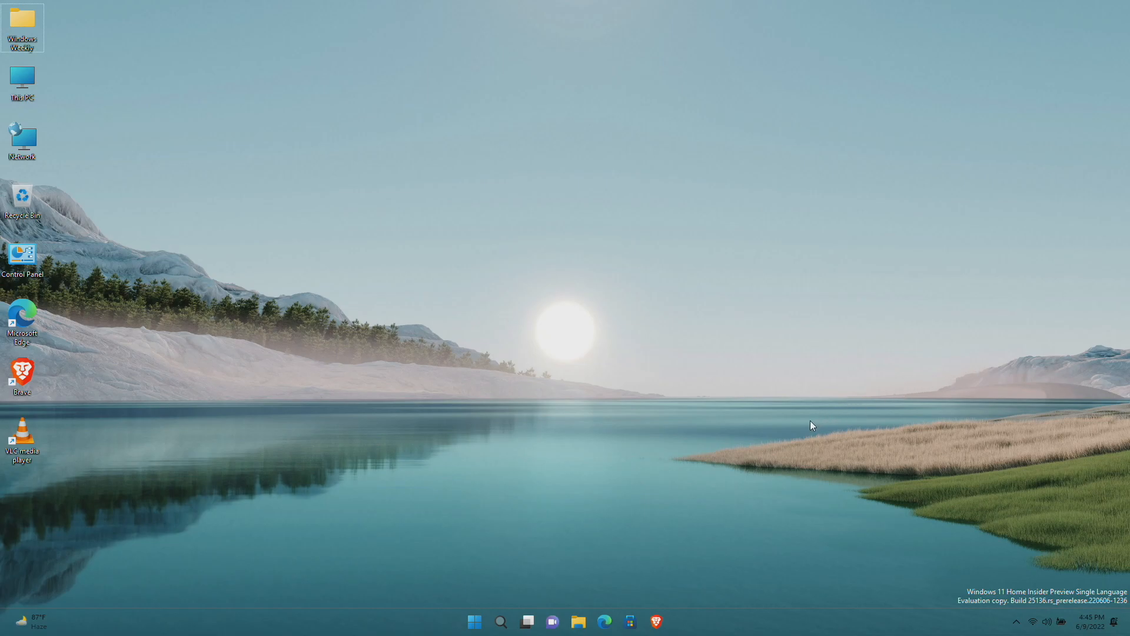
pyautogui.moveTo(794, 427)
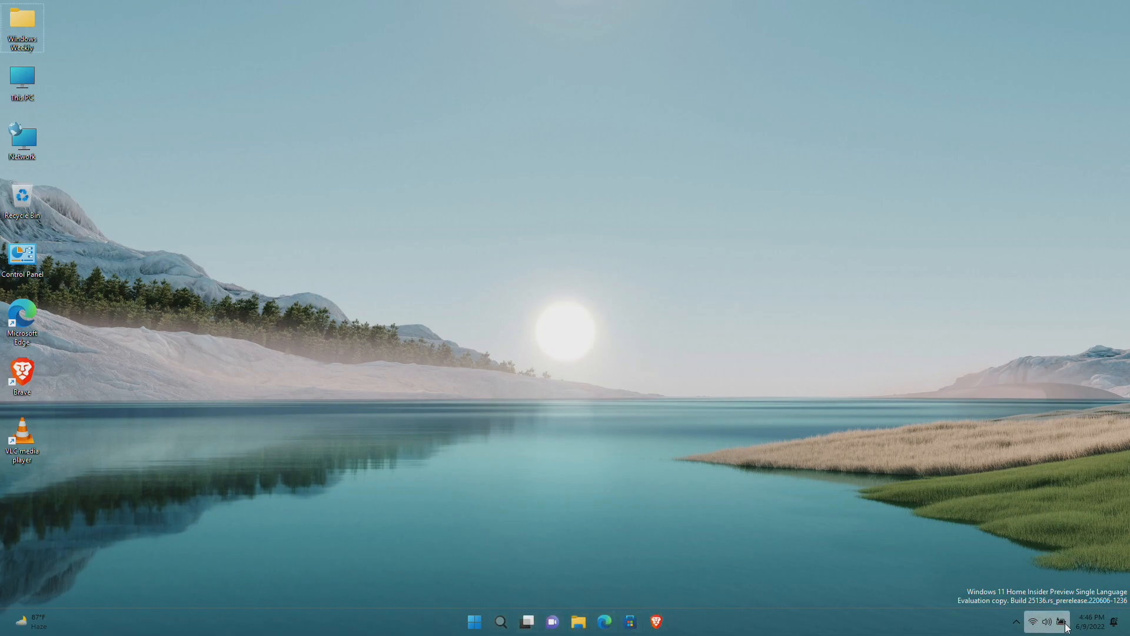
pyautogui.moveTo(1034, 620)
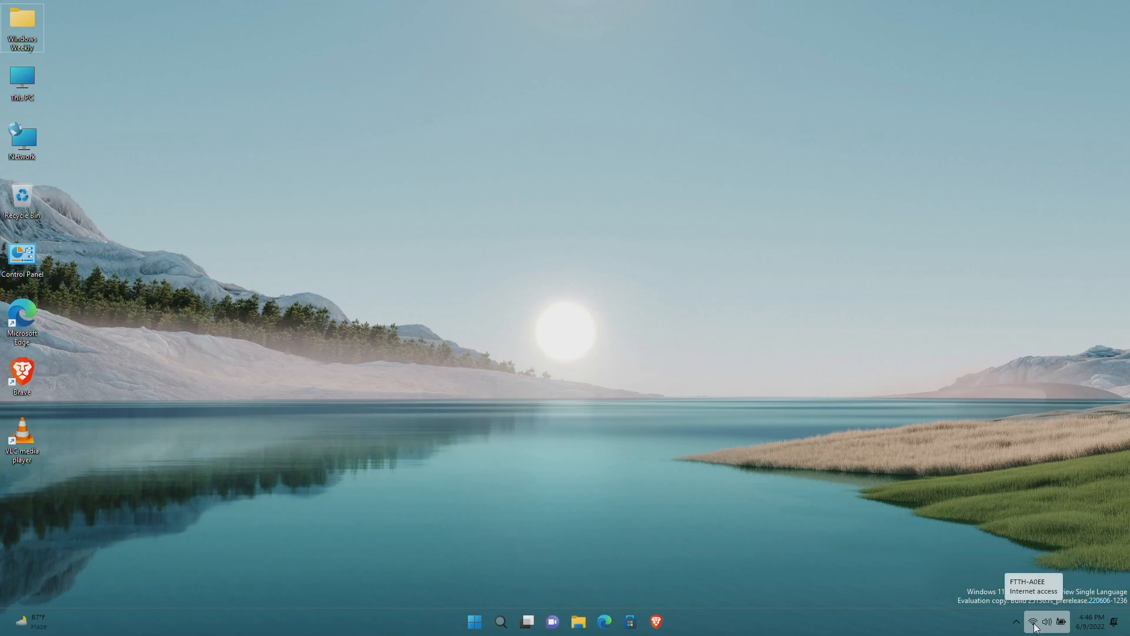
pyautogui.moveTo(474, 621)
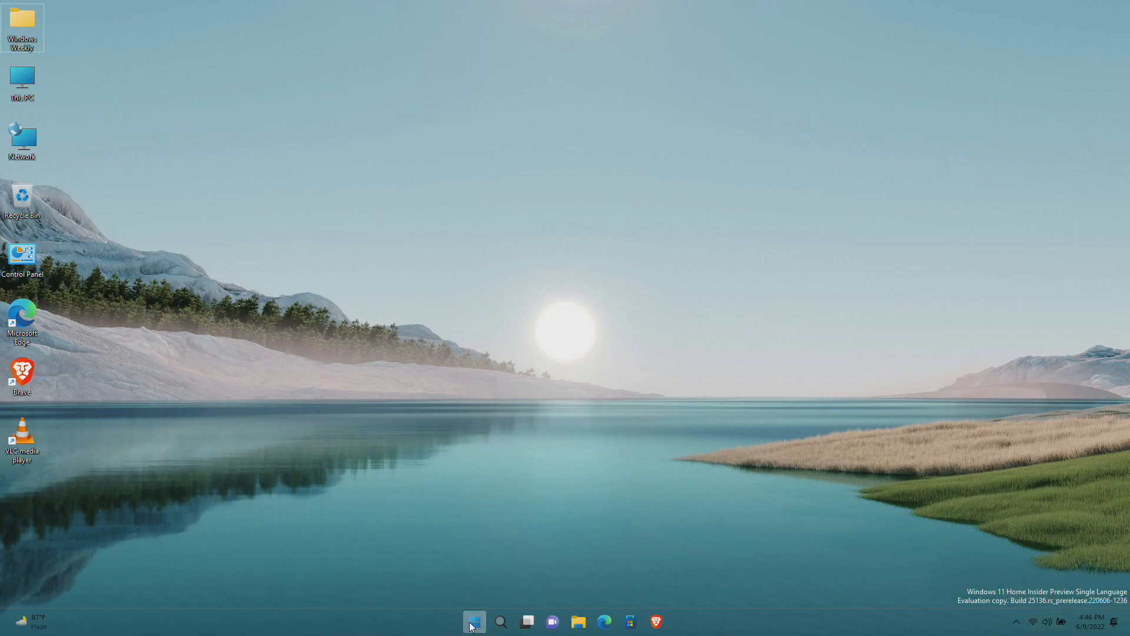
pyautogui.click(474, 620)
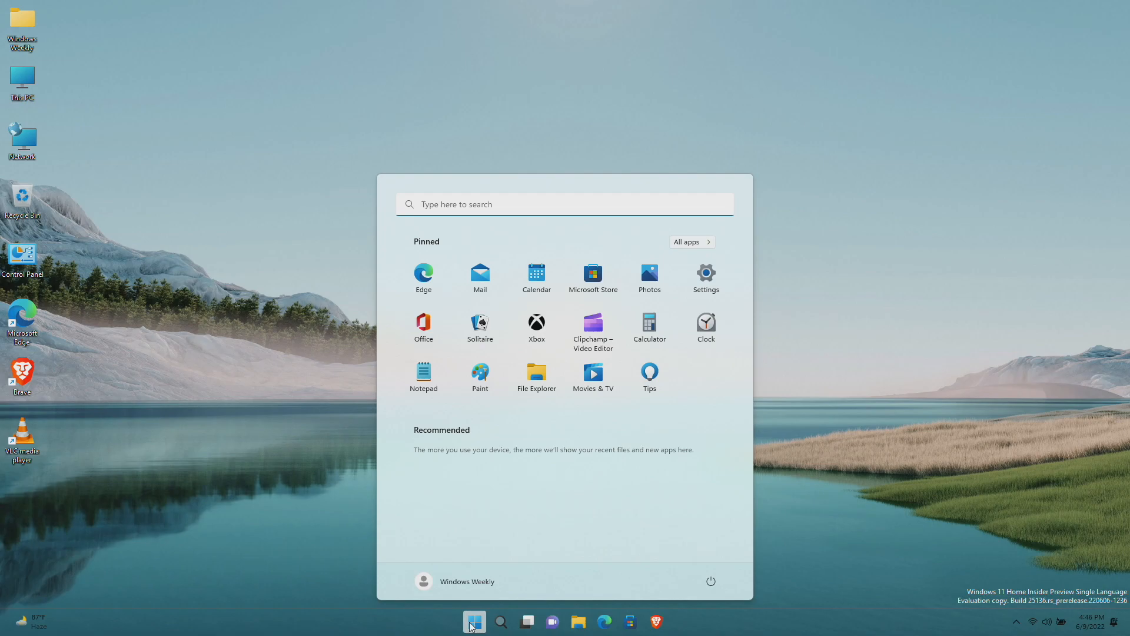
# Launch Settings from the pinned apps in Start, landing on the System page
pyautogui.click(473, 620)
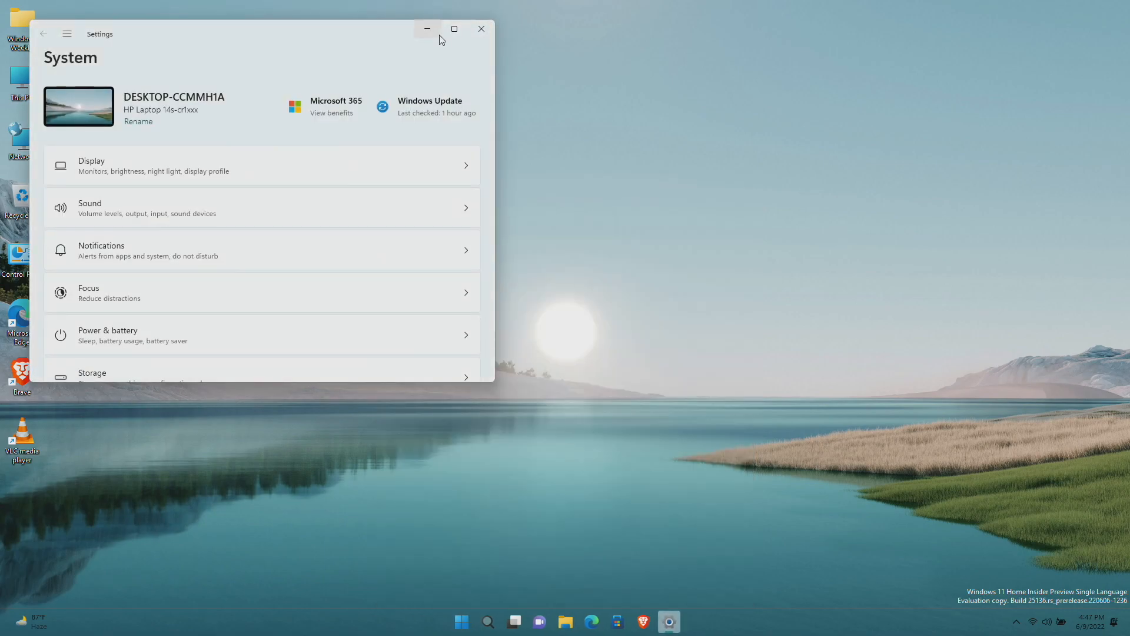
# Maximize Settings, view Storage, then show Windows Update reporting the PC is up to date
pyautogui.click(454, 29)
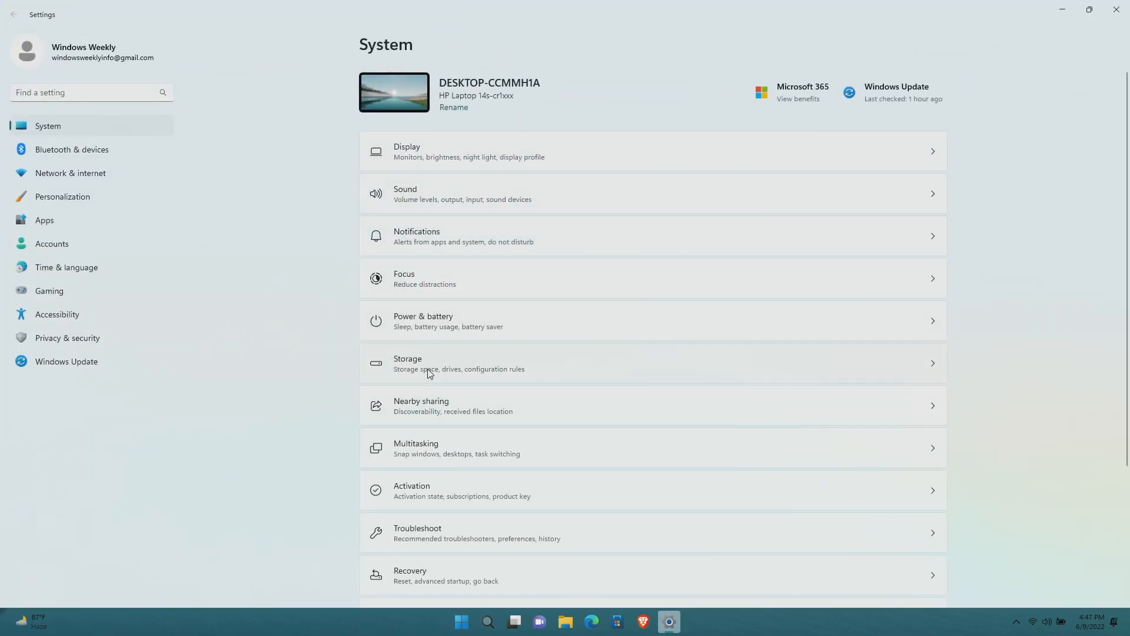
pyautogui.click(454, 363)
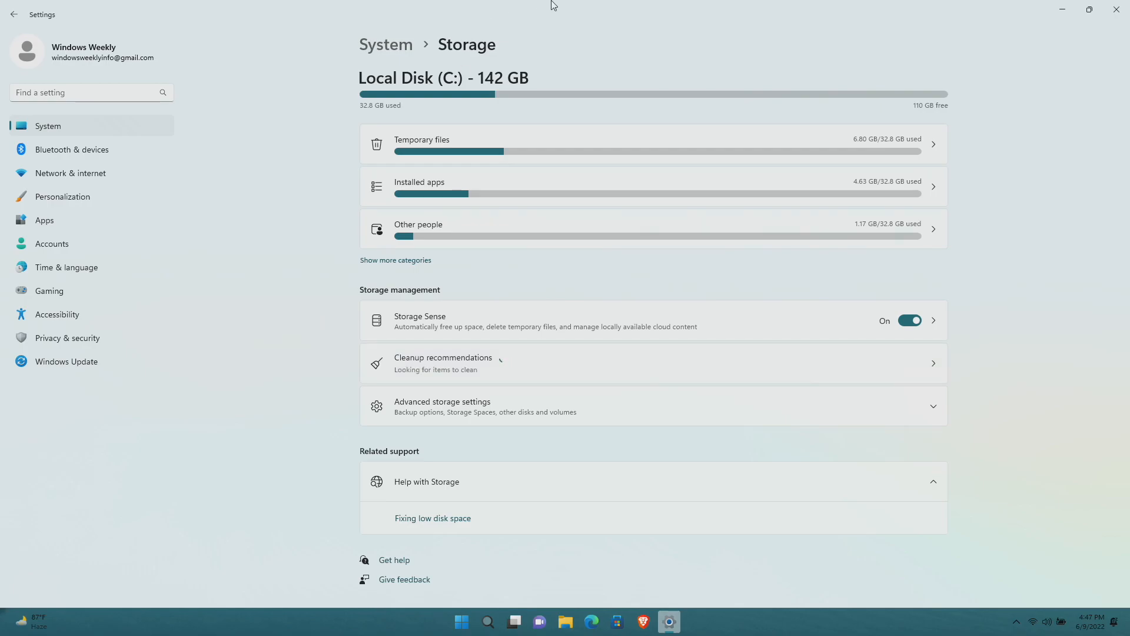
pyautogui.click(1089, 10)
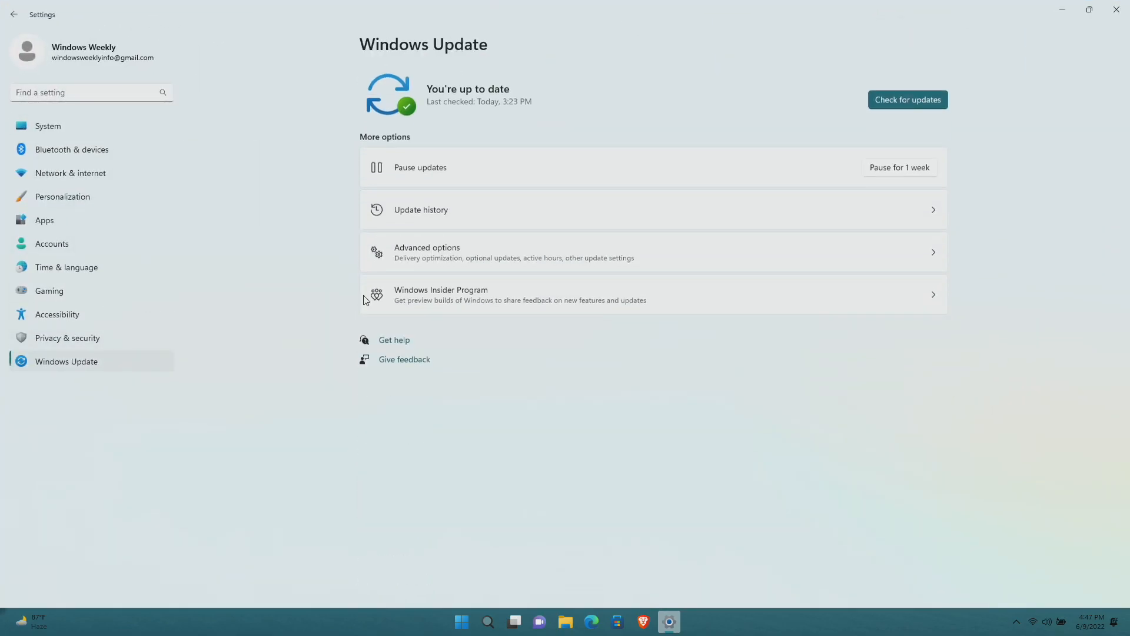
pyautogui.moveTo(610, 463)
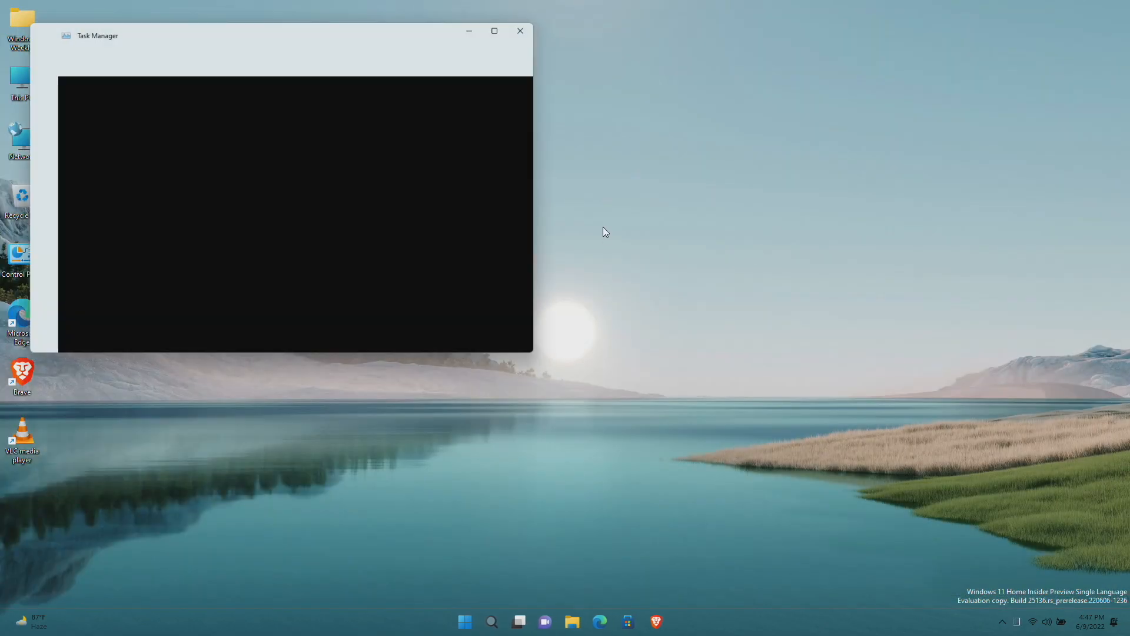
# Bring up Task Manager's Processes list with the dark blue bloom wallpaper behind it
pyautogui.click(520, 58)
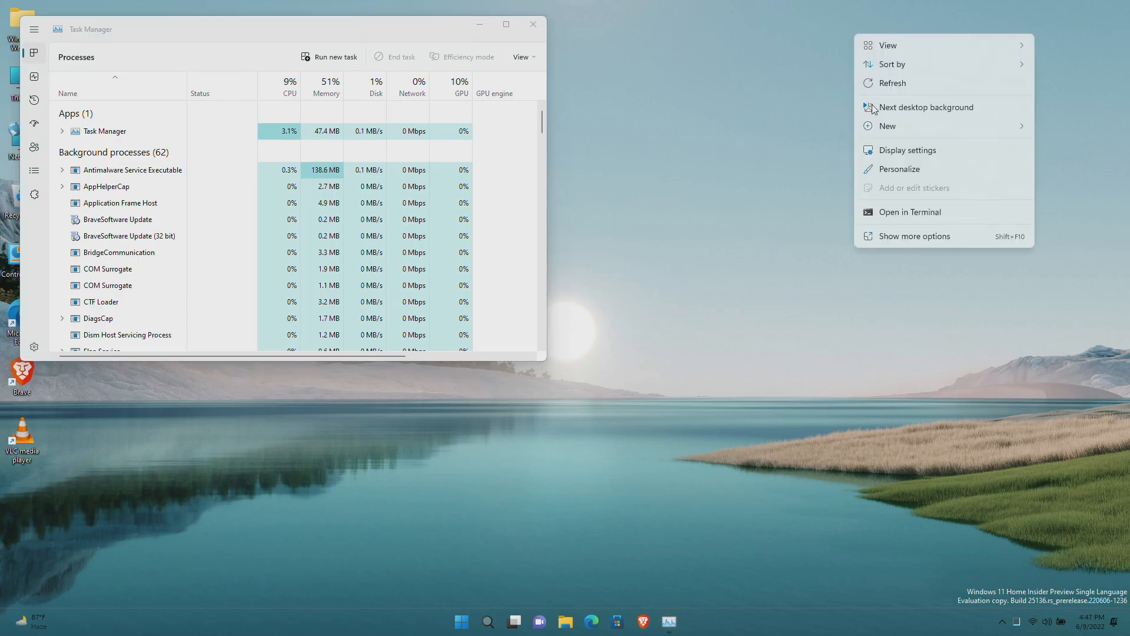
pyautogui.click(900, 169)
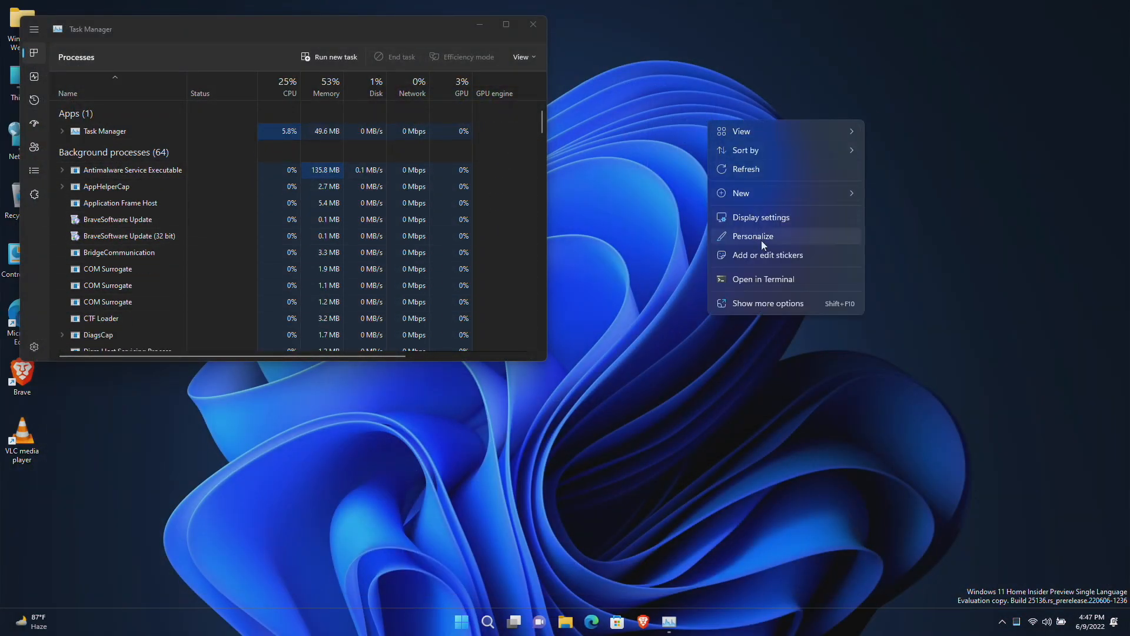
# Apply the light bloom theme from Personalization and close Task Manager
pyautogui.click(753, 235)
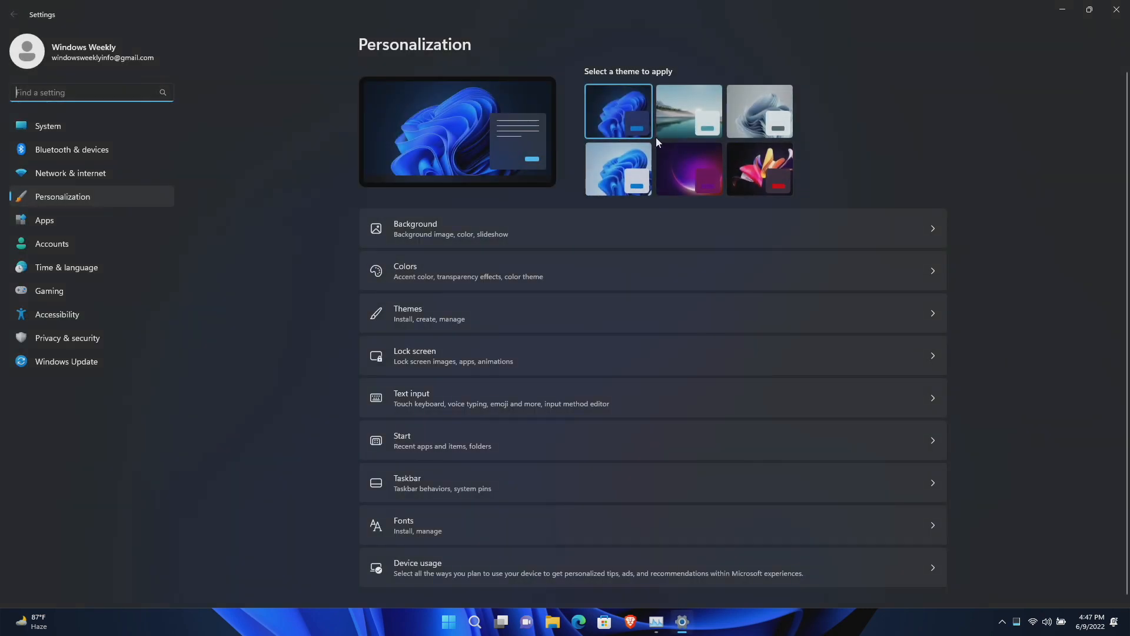
pyautogui.click(759, 110)
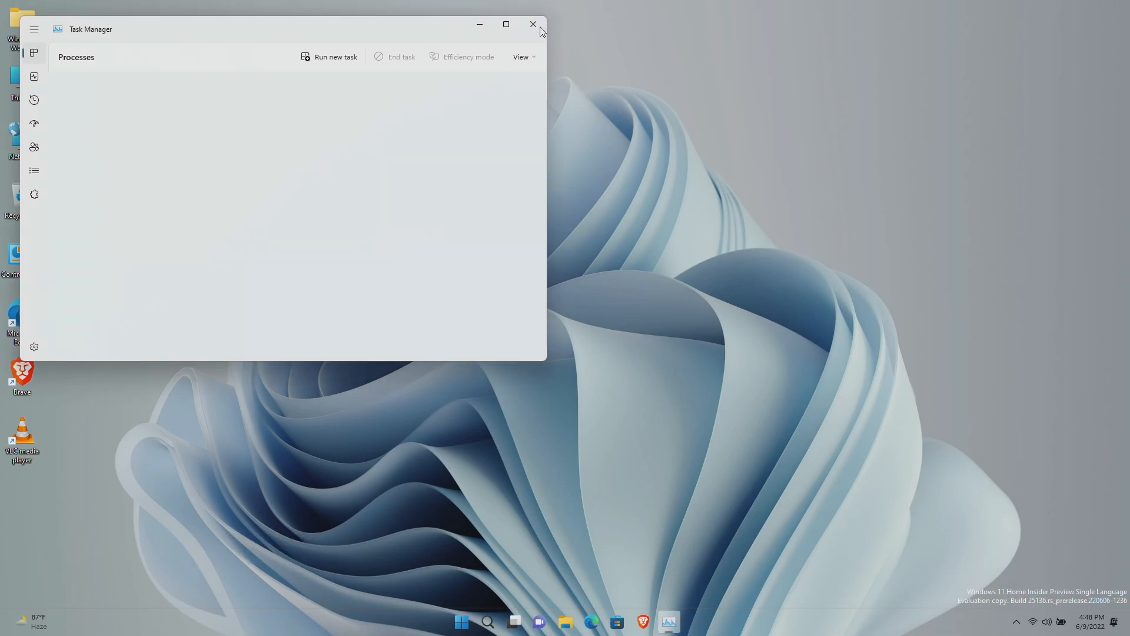
pyautogui.click(533, 25)
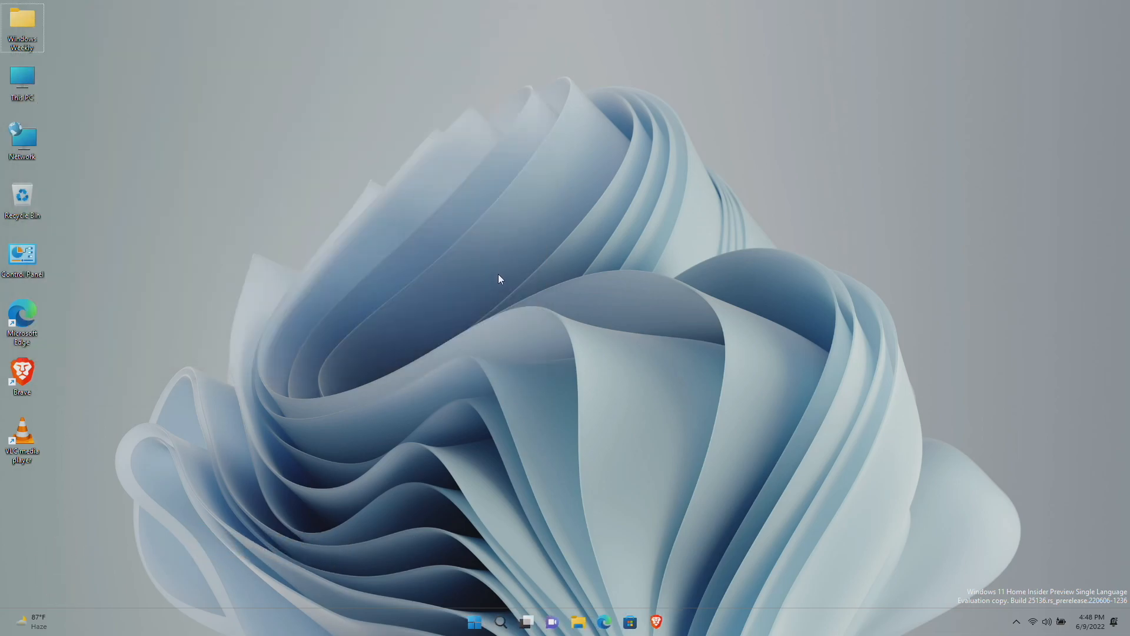